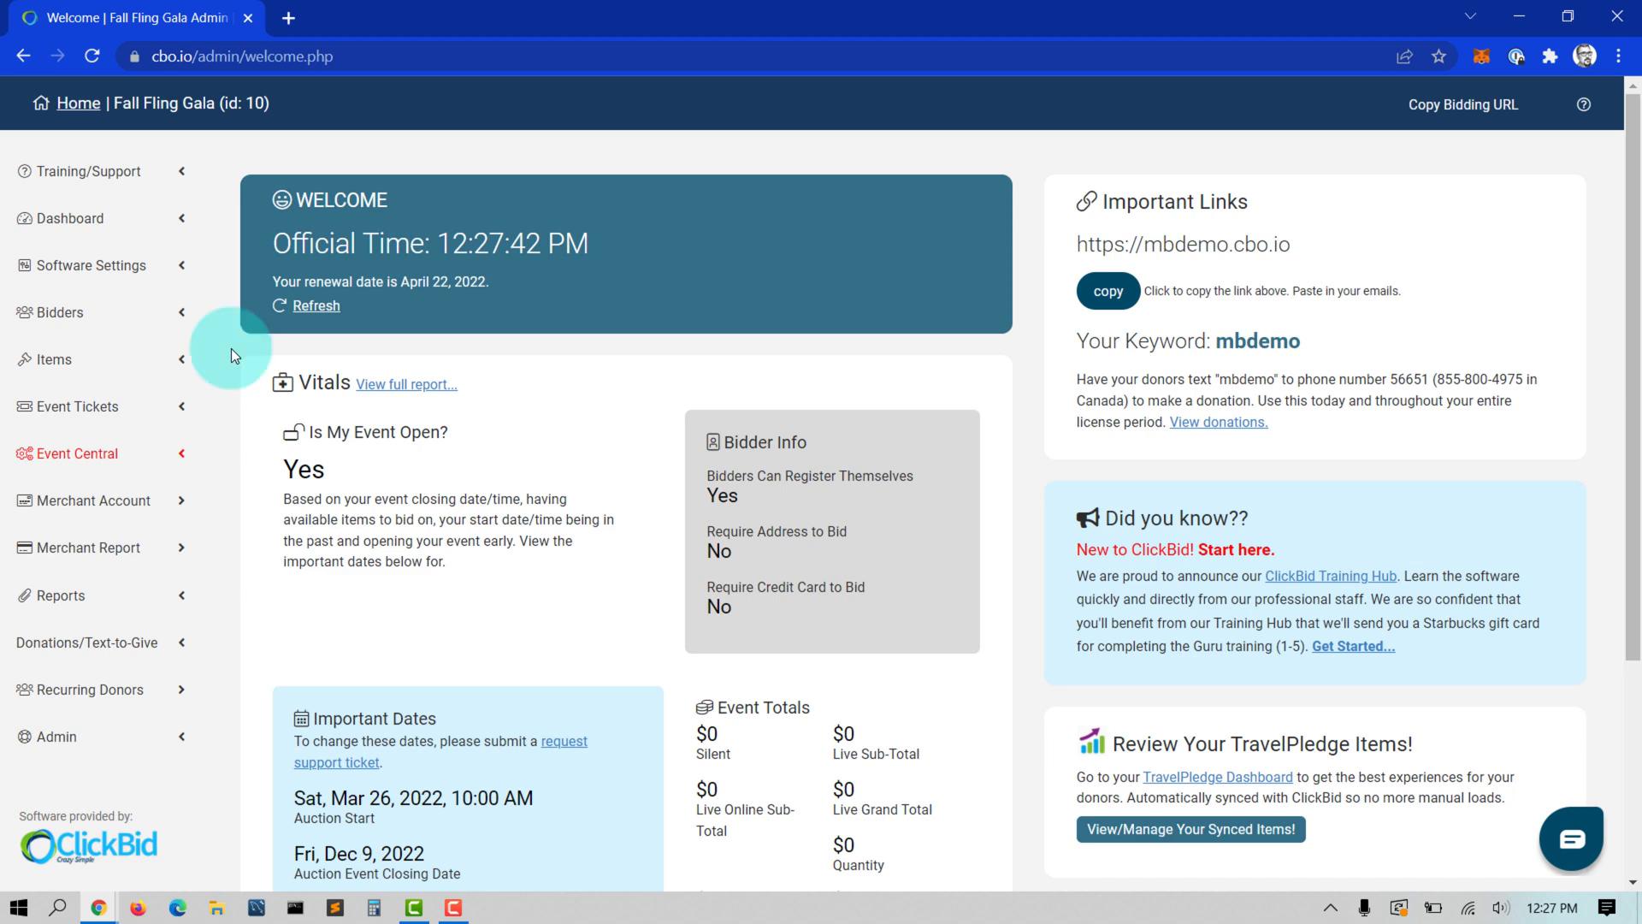
# Expand Items in the sidebar and go to Printable Bid Sheets for the Fall Fling Gala
pyautogui.click(51, 359)
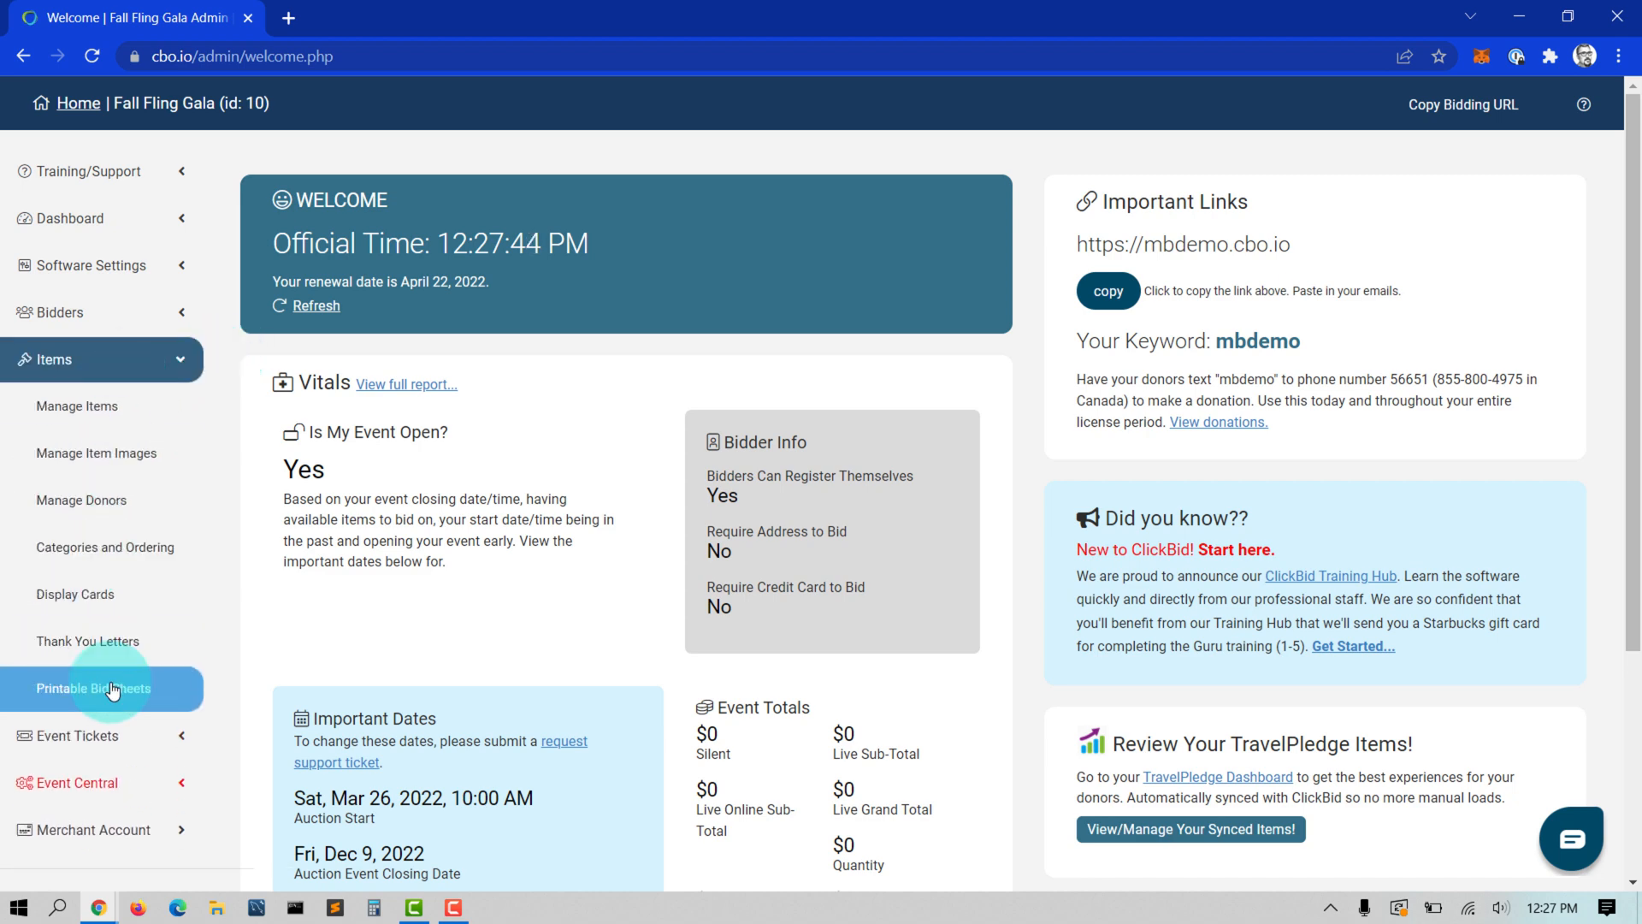
pyautogui.click(93, 688)
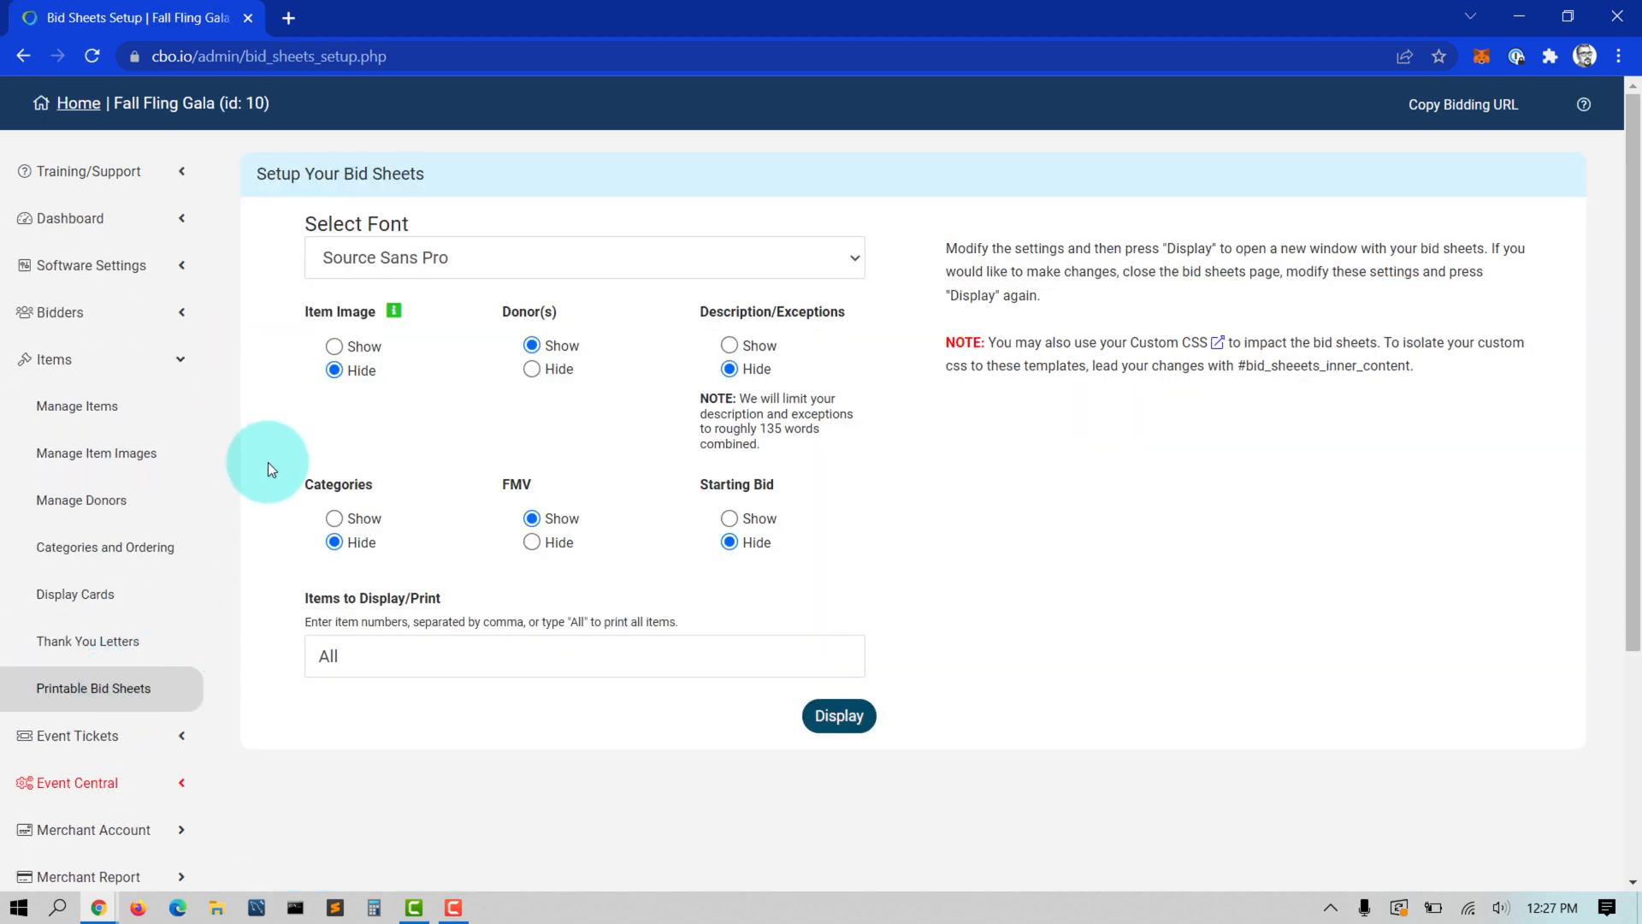
pyautogui.moveTo(396, 252)
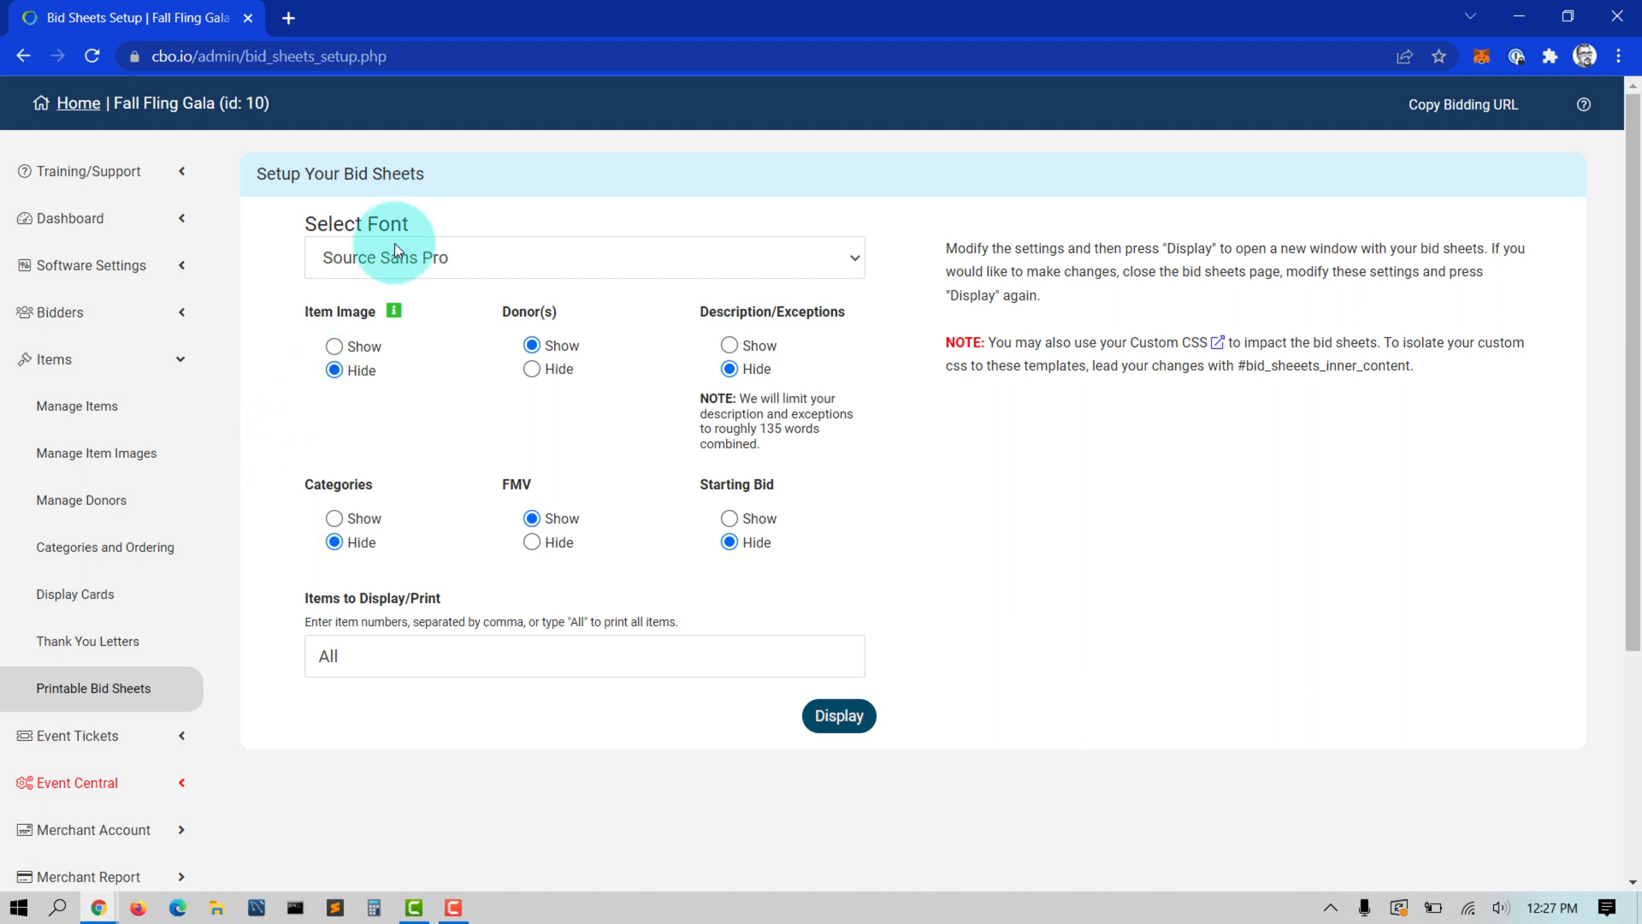
# Generate bid sheets for all items in Arvo font with descriptions shown
pyautogui.click(583, 257)
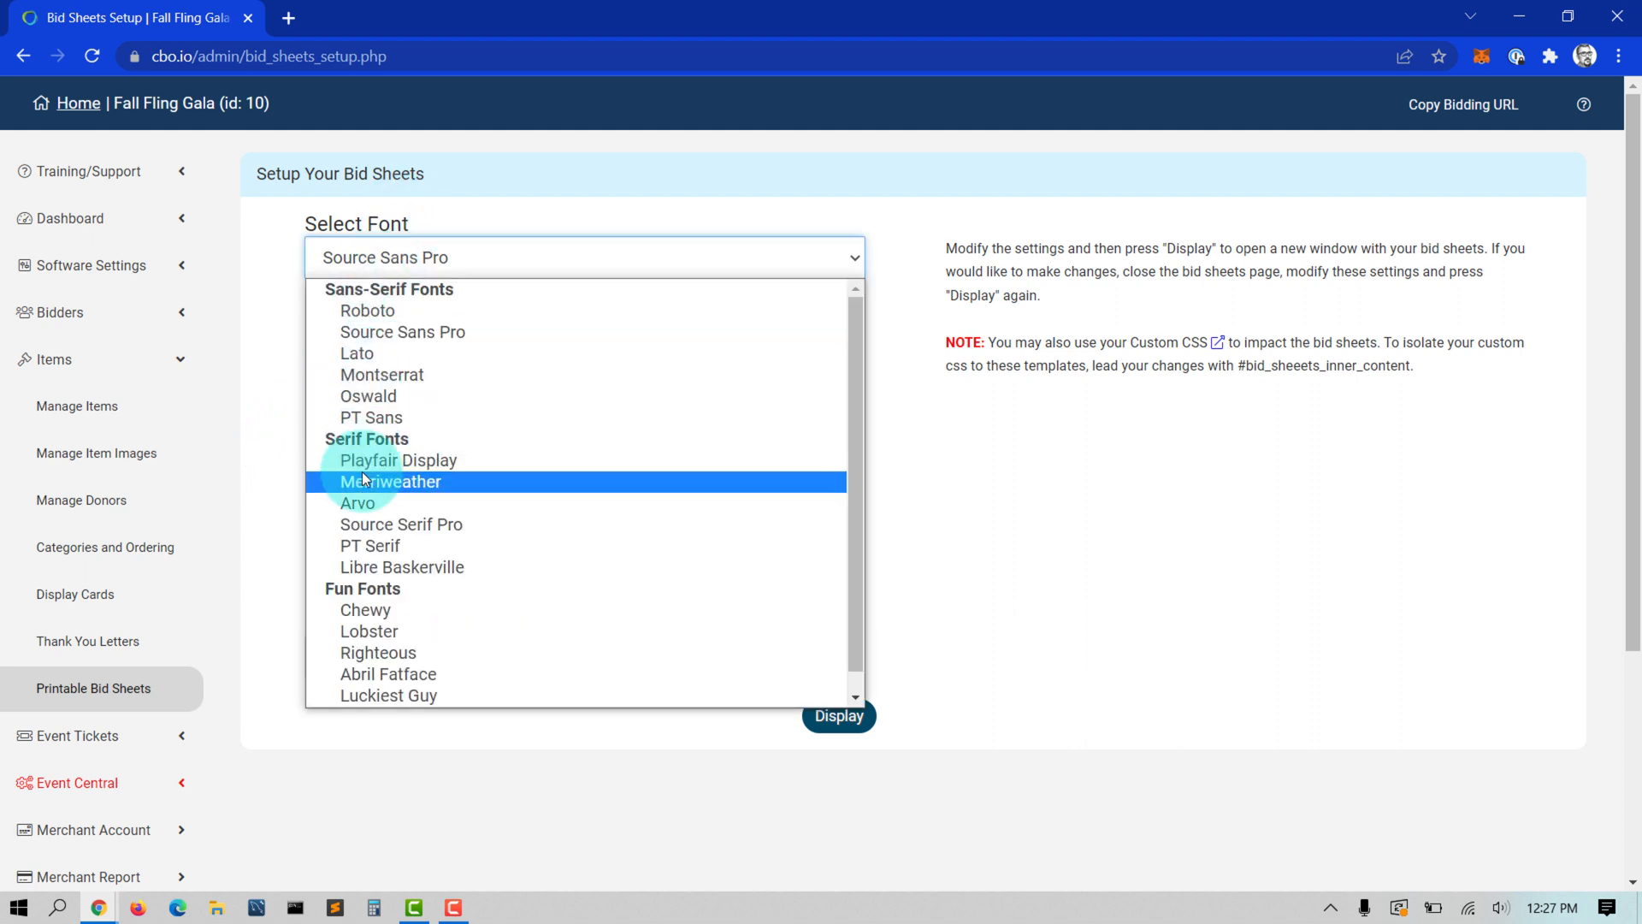
pyautogui.click(357, 503)
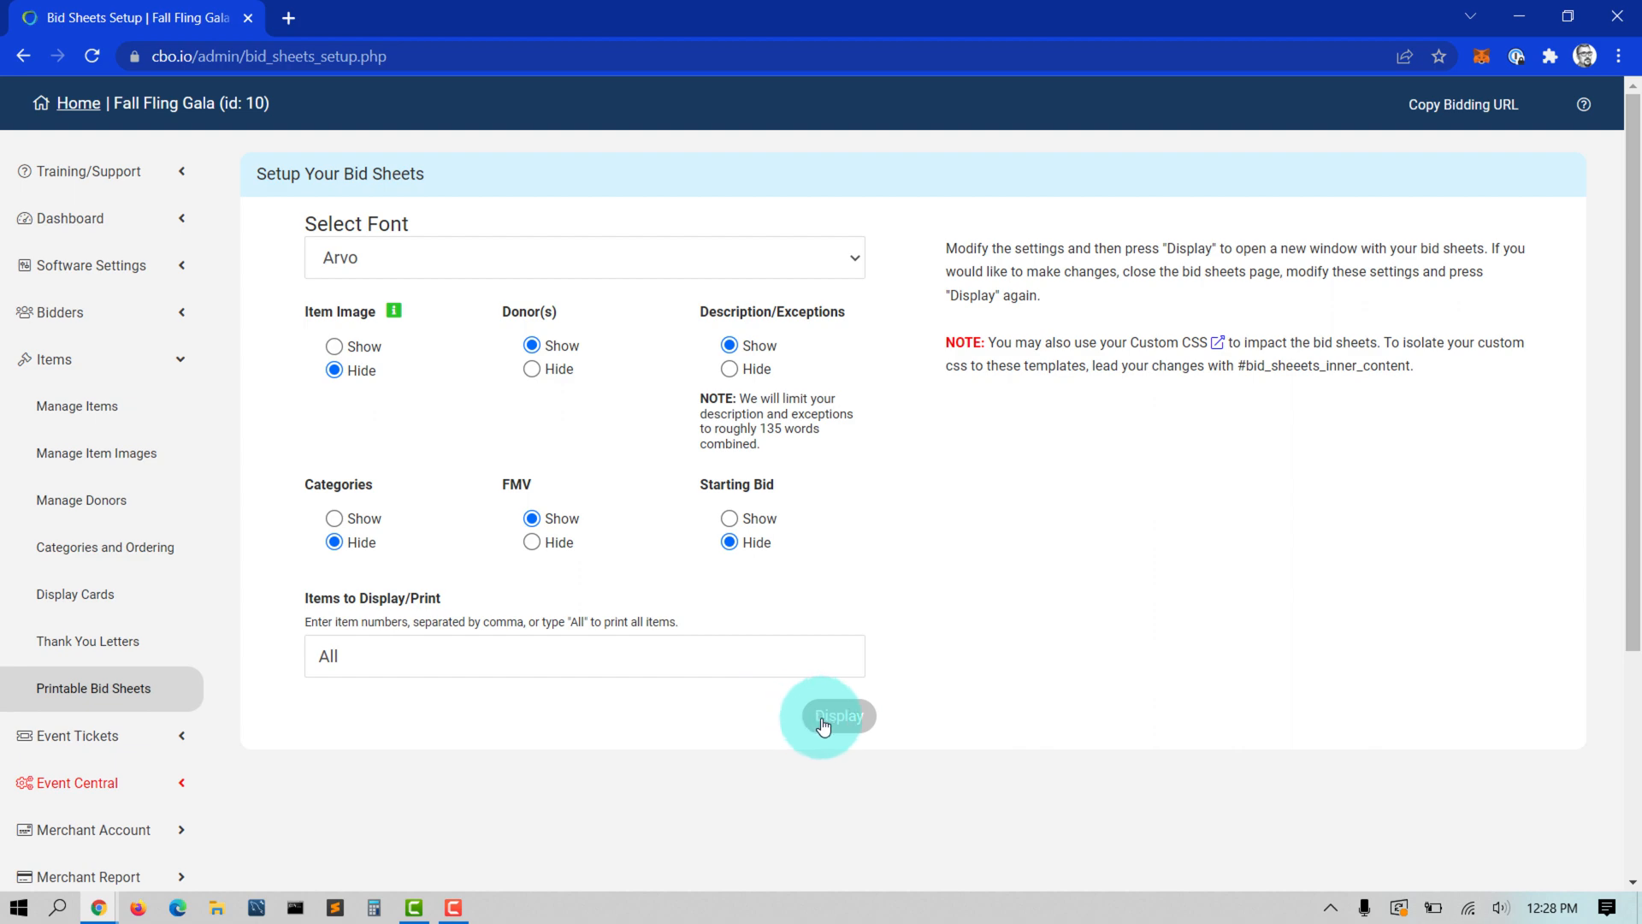
pyautogui.click(836, 714)
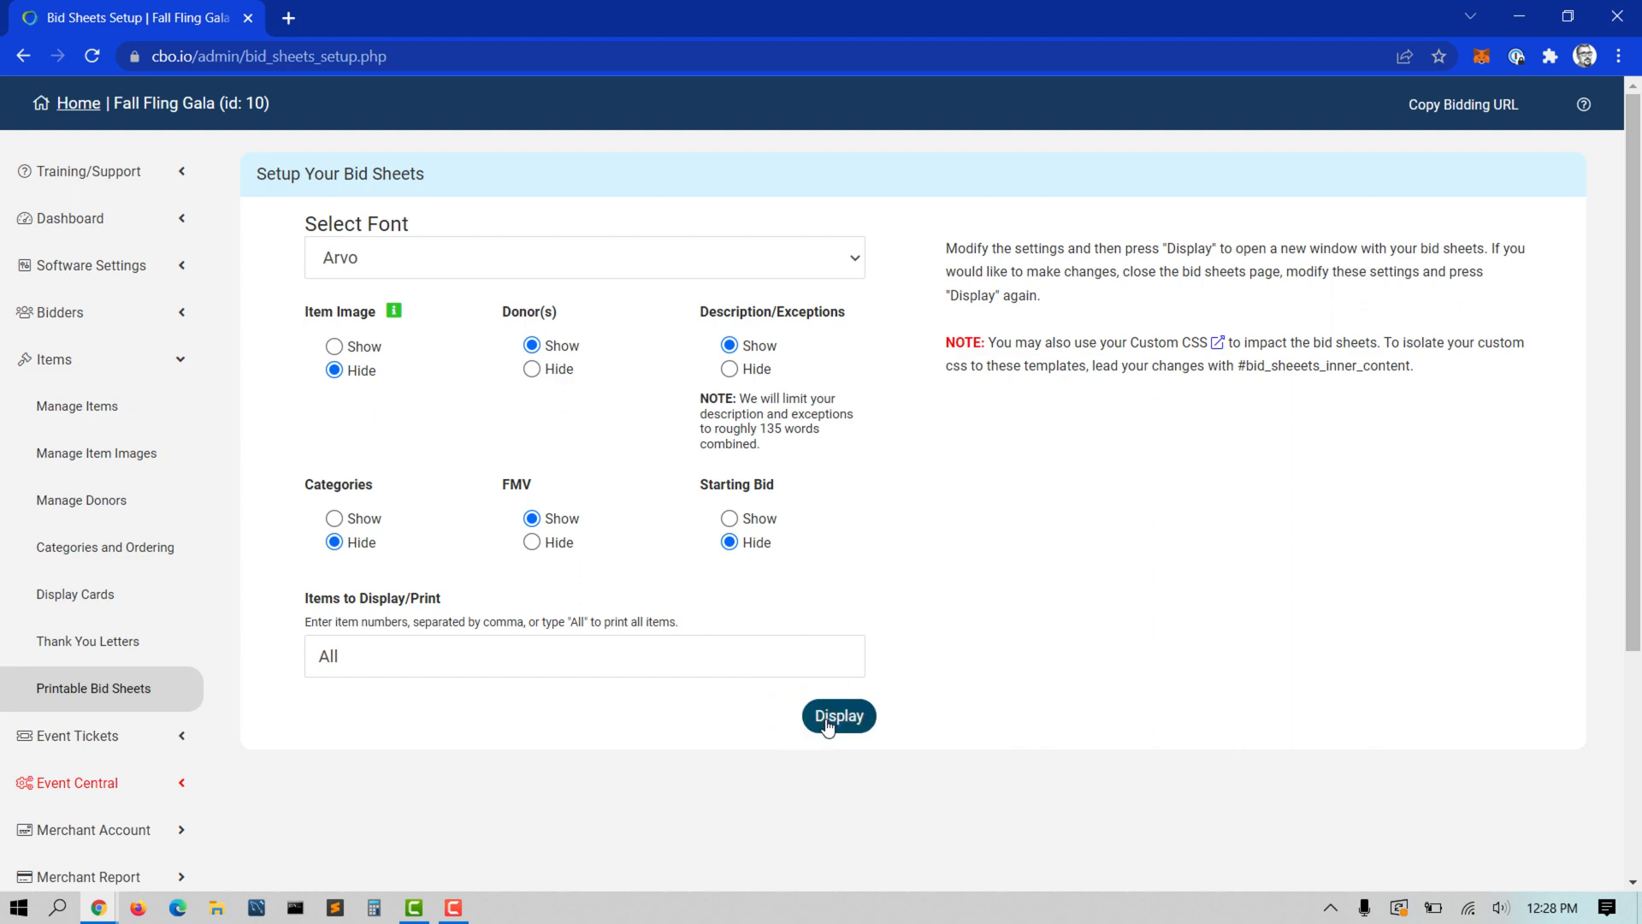
pyautogui.click(838, 714)
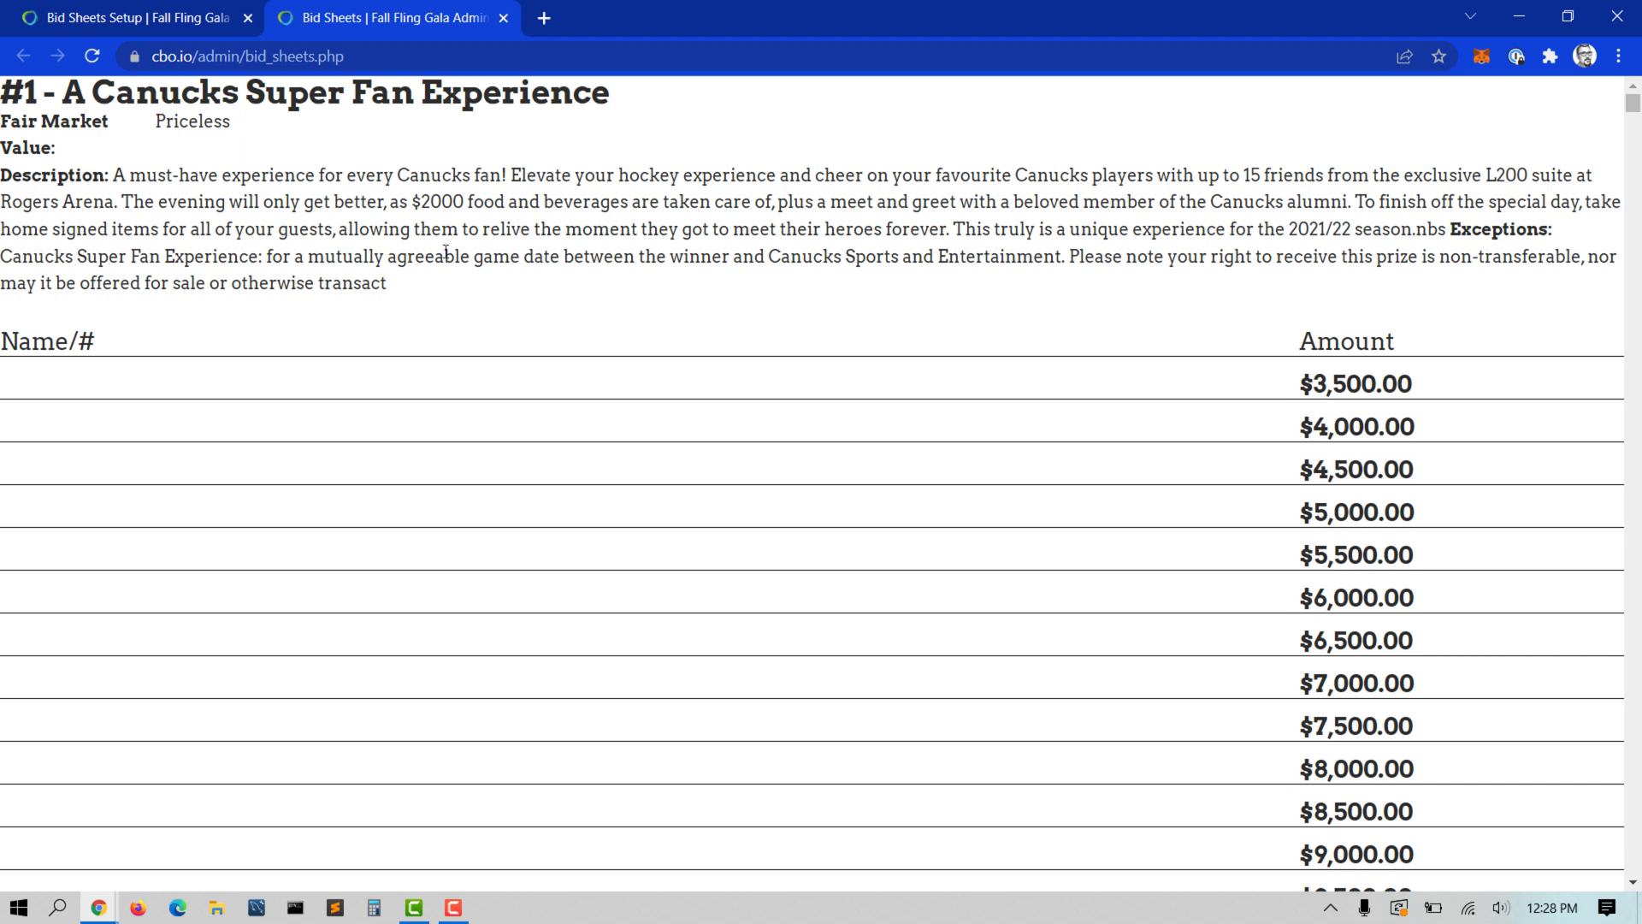
pyautogui.press('ctrl+p')
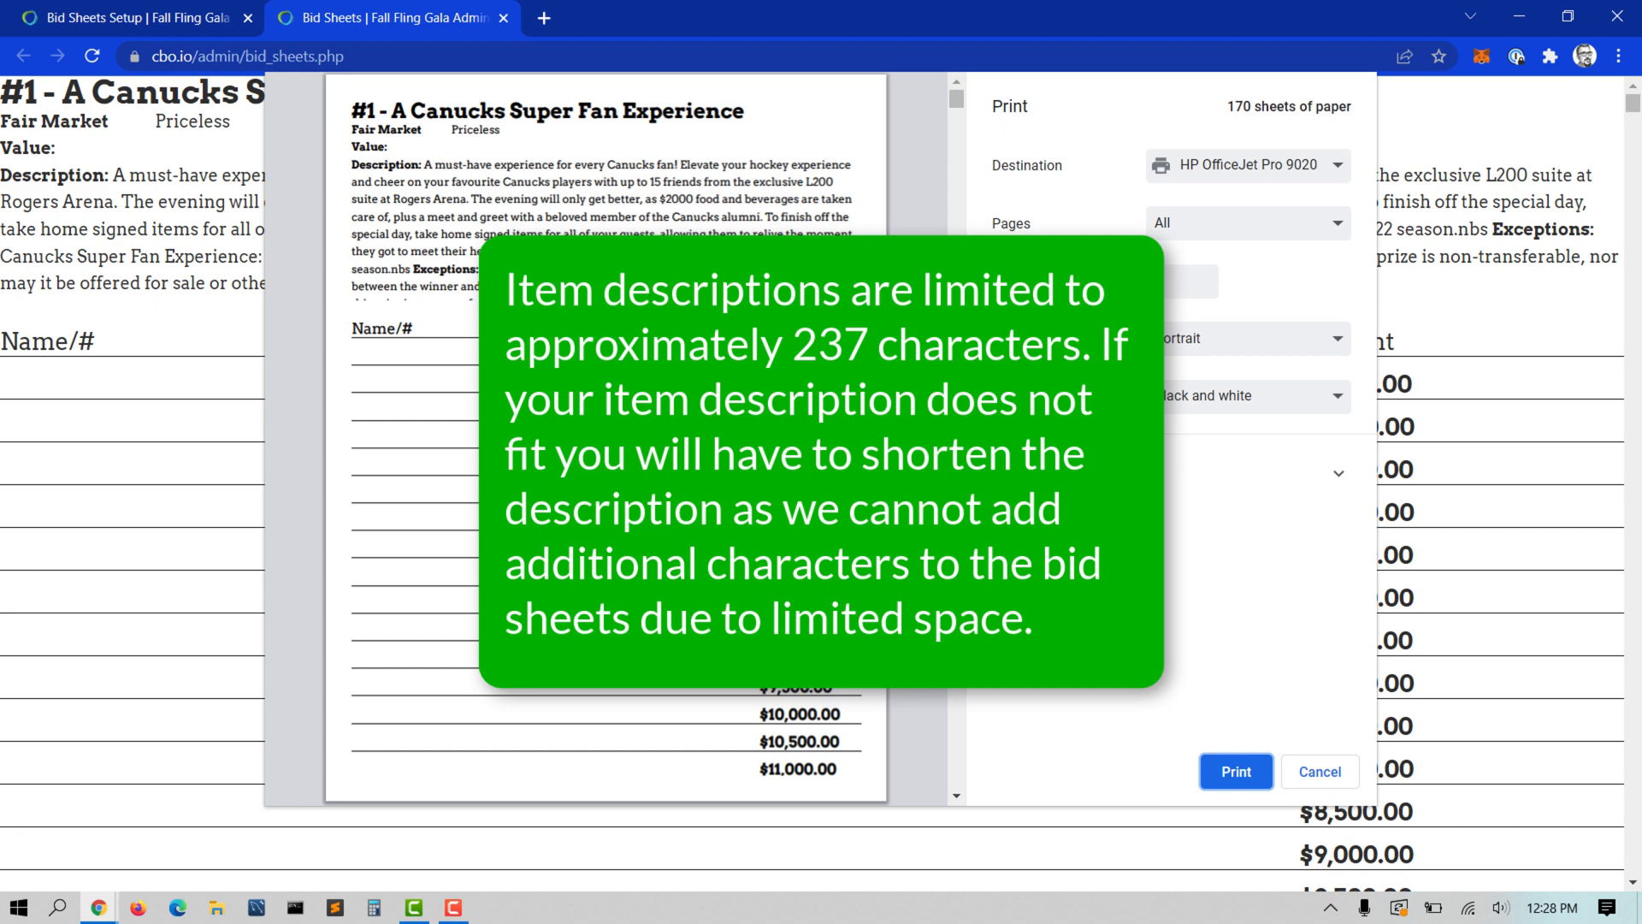
pyautogui.scroll(-3)
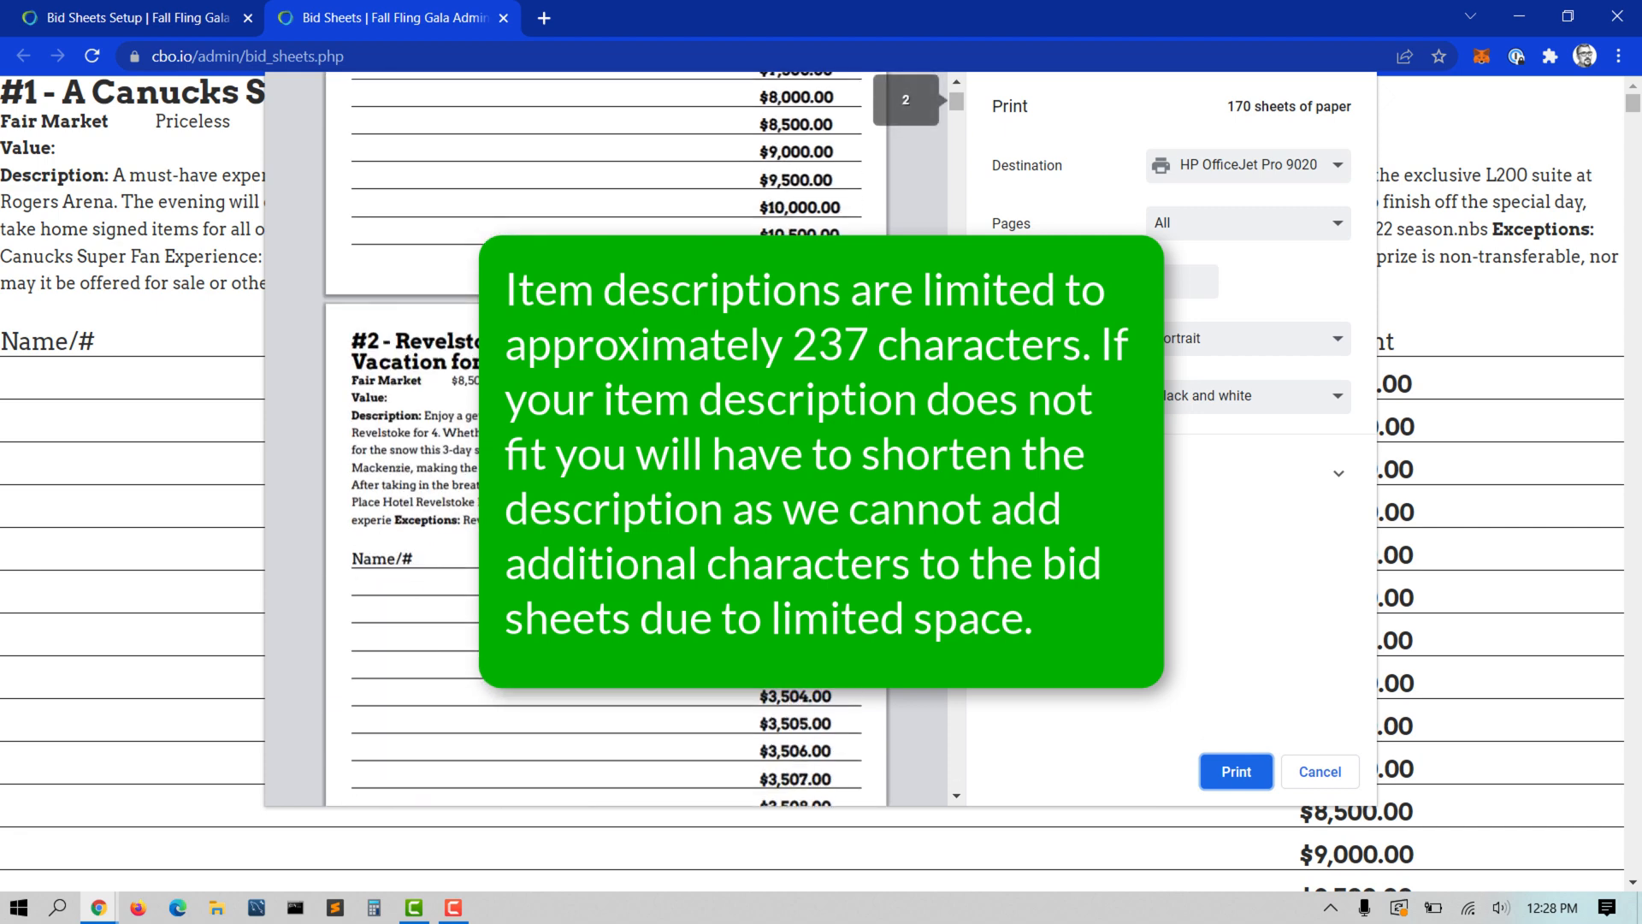
pyautogui.scroll(-3)
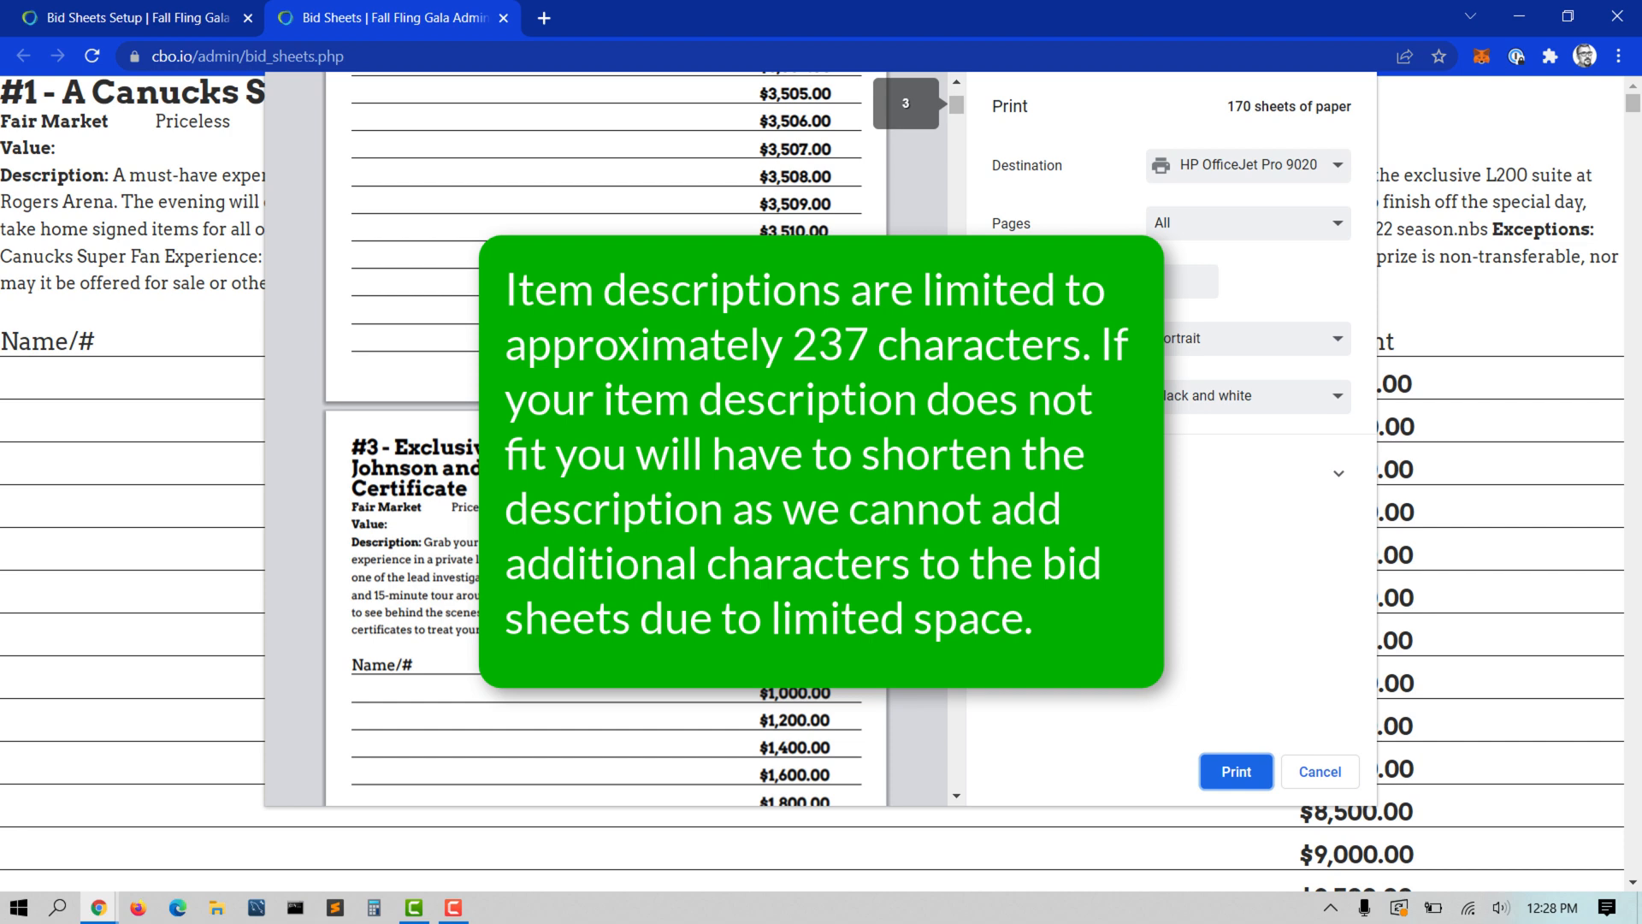
pyautogui.moveTo(1268, 184)
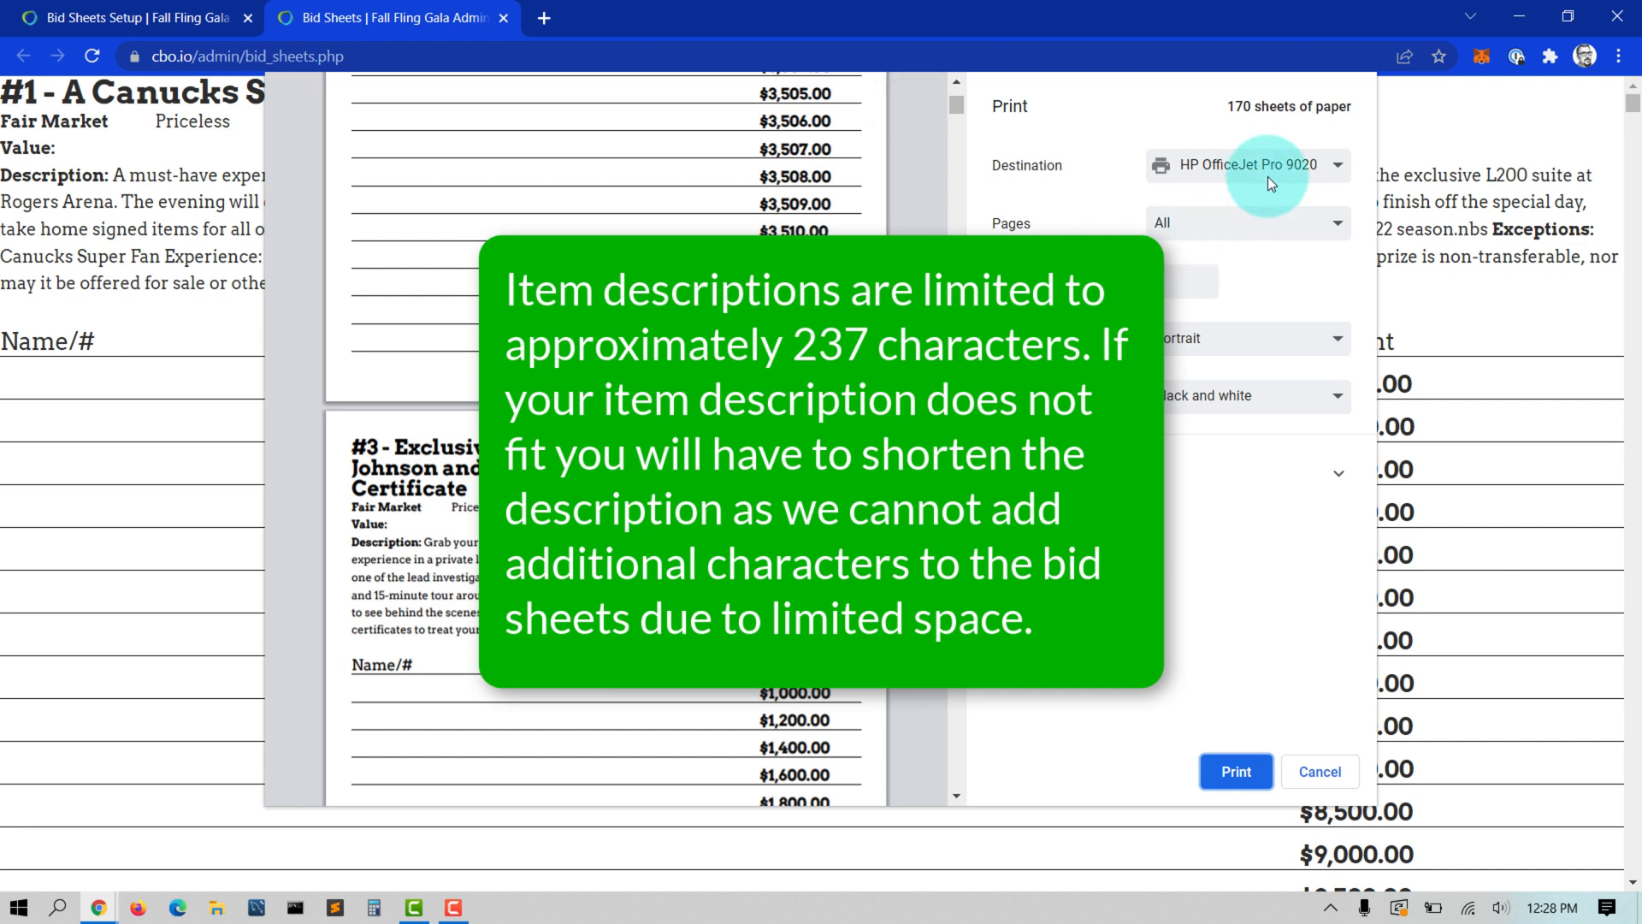
pyautogui.click(1319, 771)
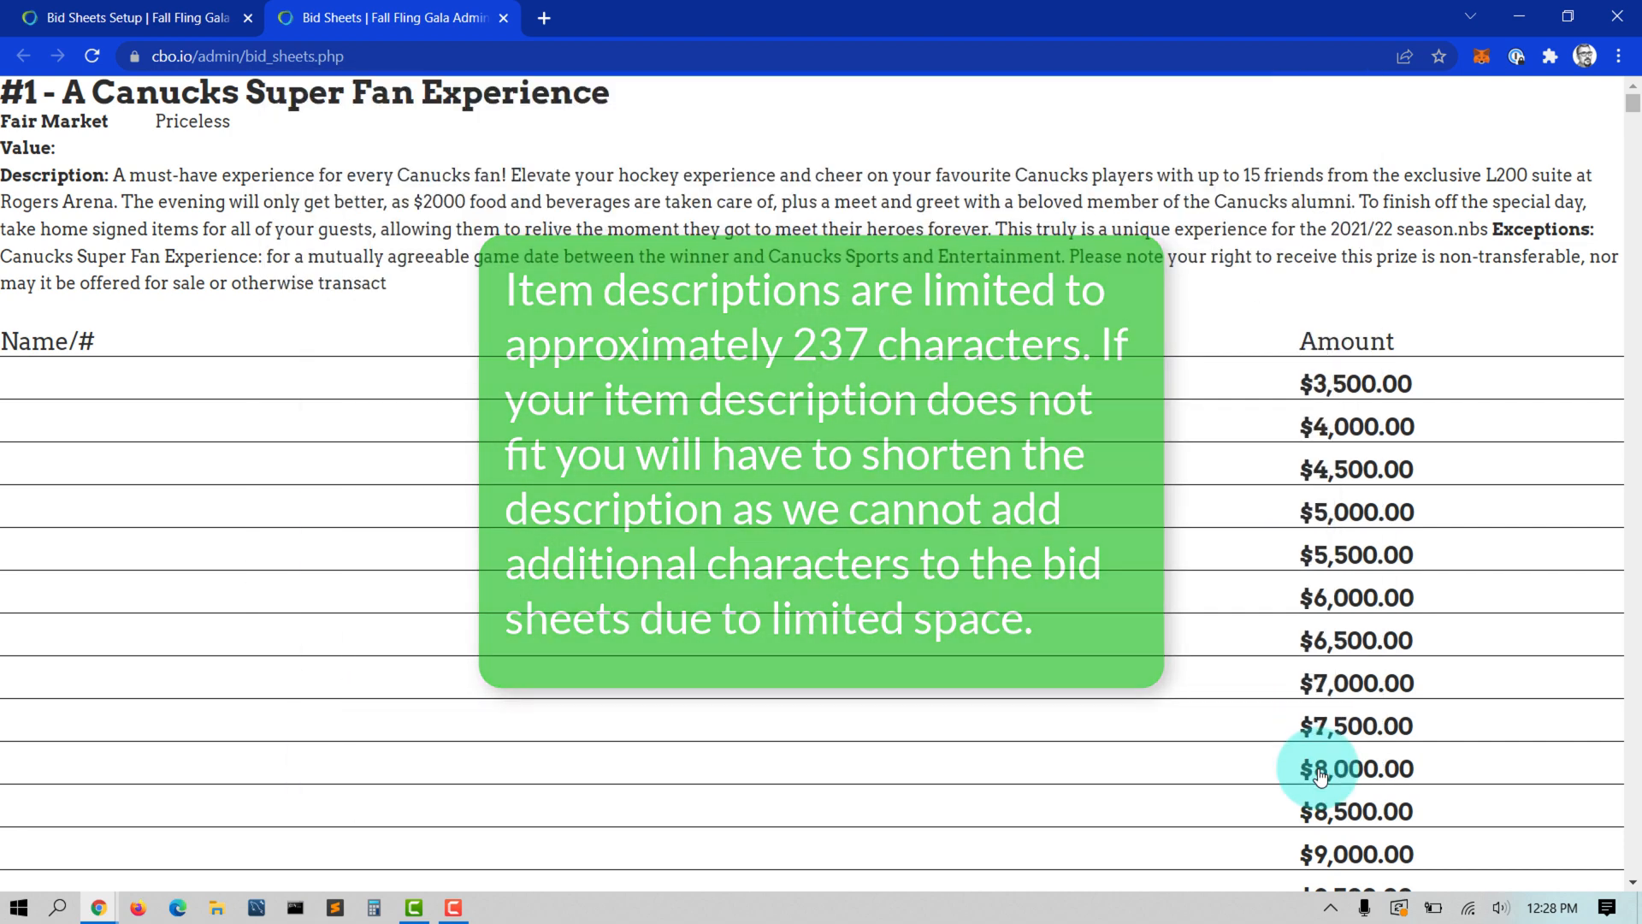